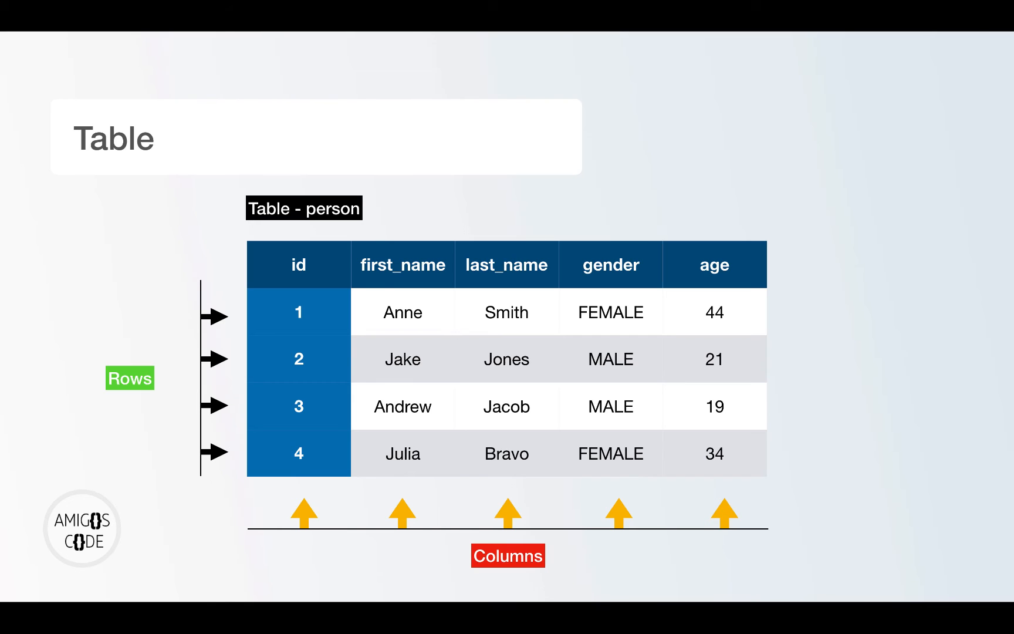
key(Right)
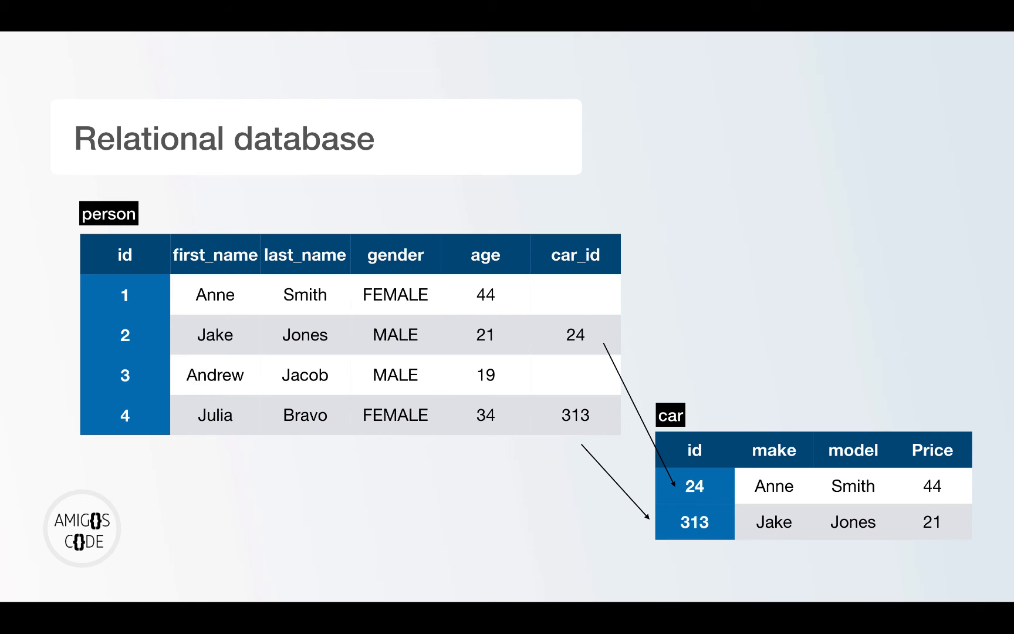